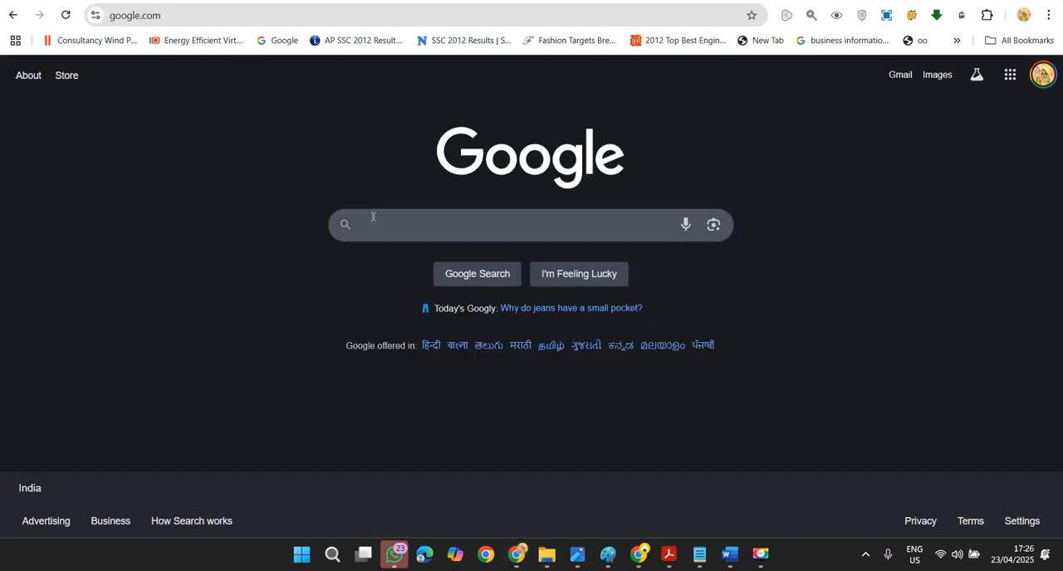
Search Google for 'gamma' and open the gamma.app result.
type("gamma")
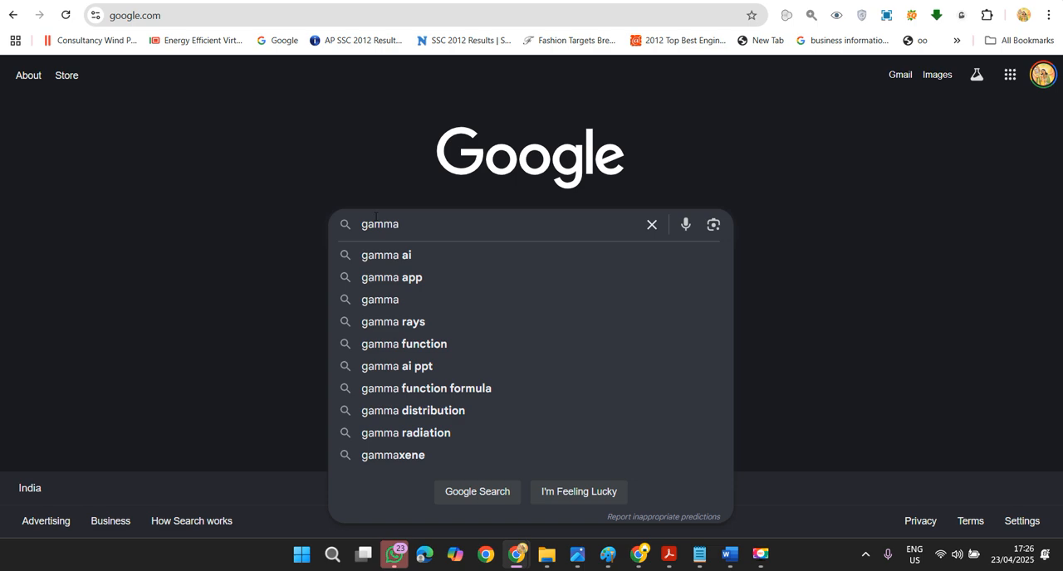
left_click(477, 492)
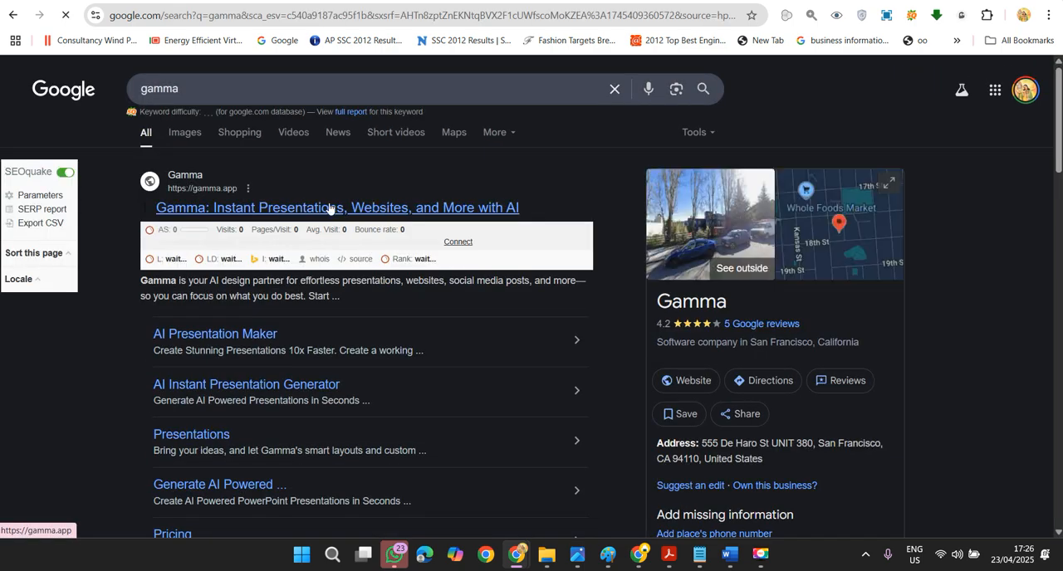
left_click(338, 208)
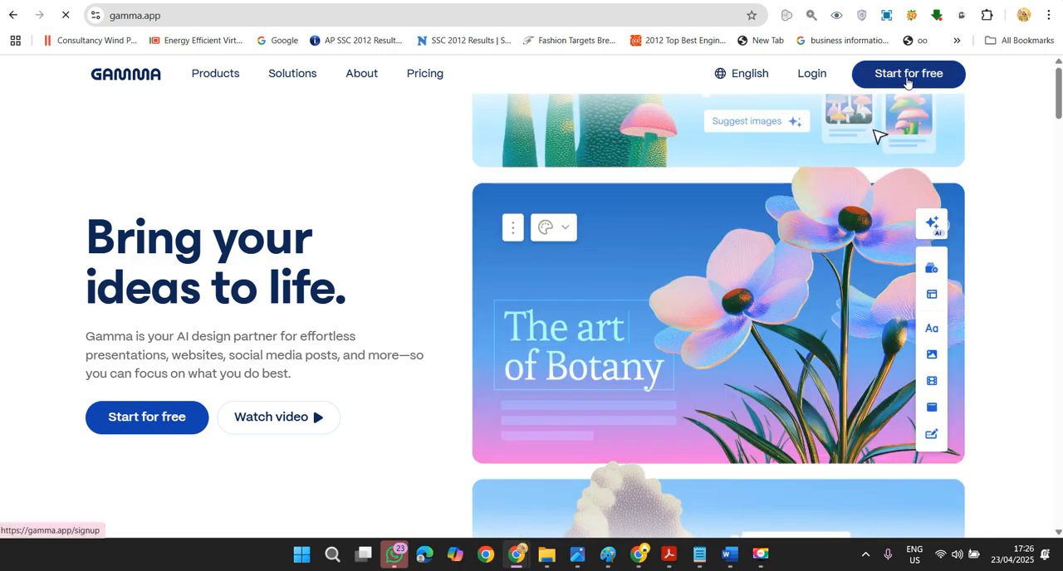
Start a free Gamma sign-up and continue with the Google account.
left_click(907, 73)
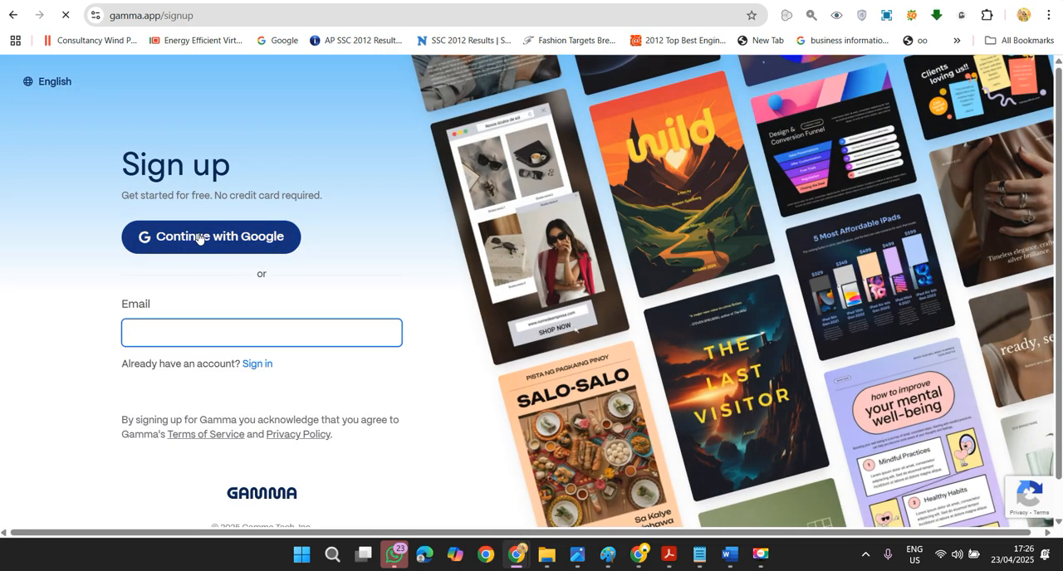
left_click(210, 236)
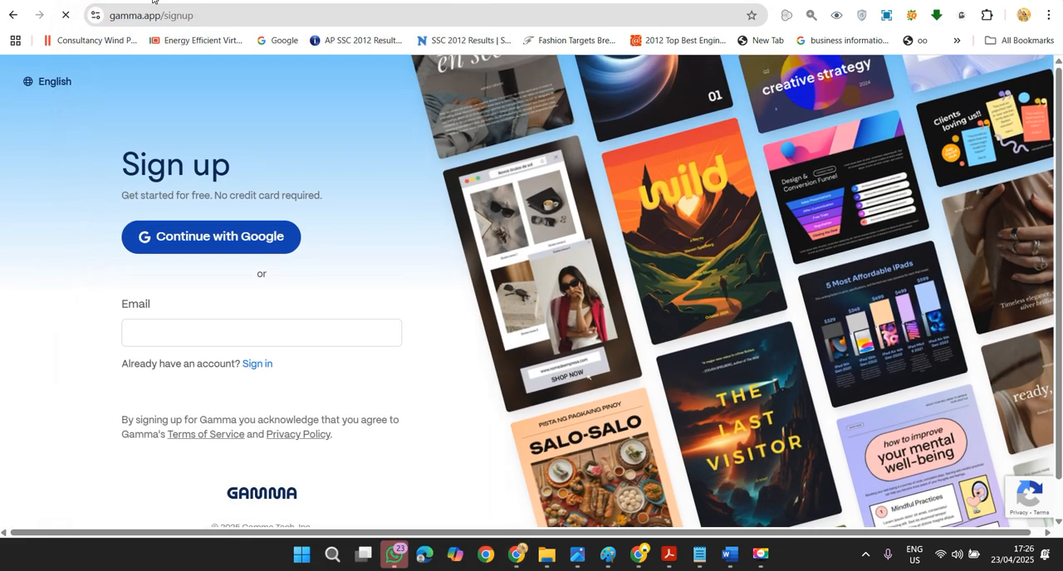
left_click(211, 236)
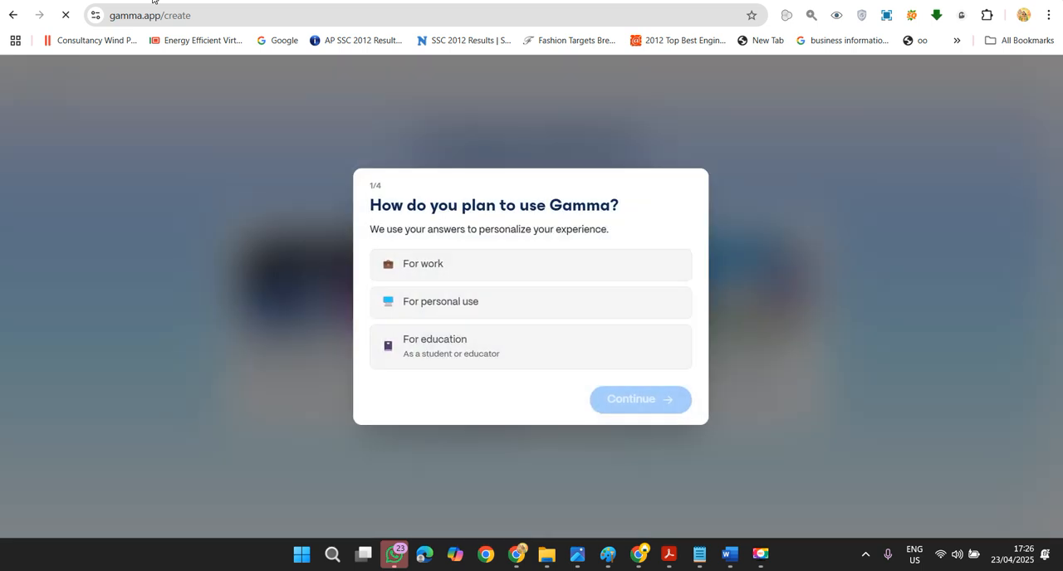
mouse_move(454, 306)
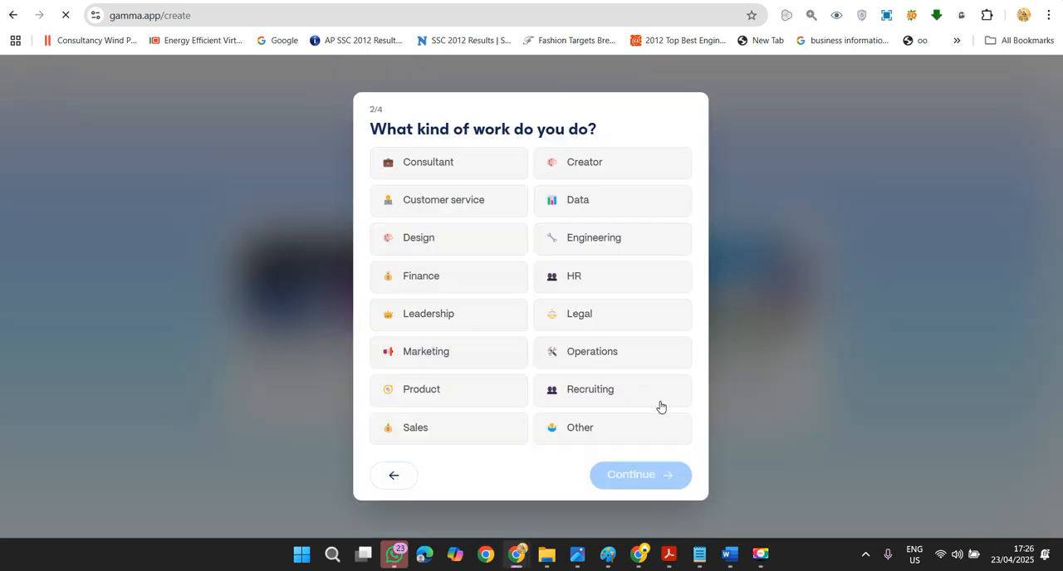
Answer onboarding: Consultant work, all planned uses, heard about Gamma on Instagram.
left_click(449, 162)
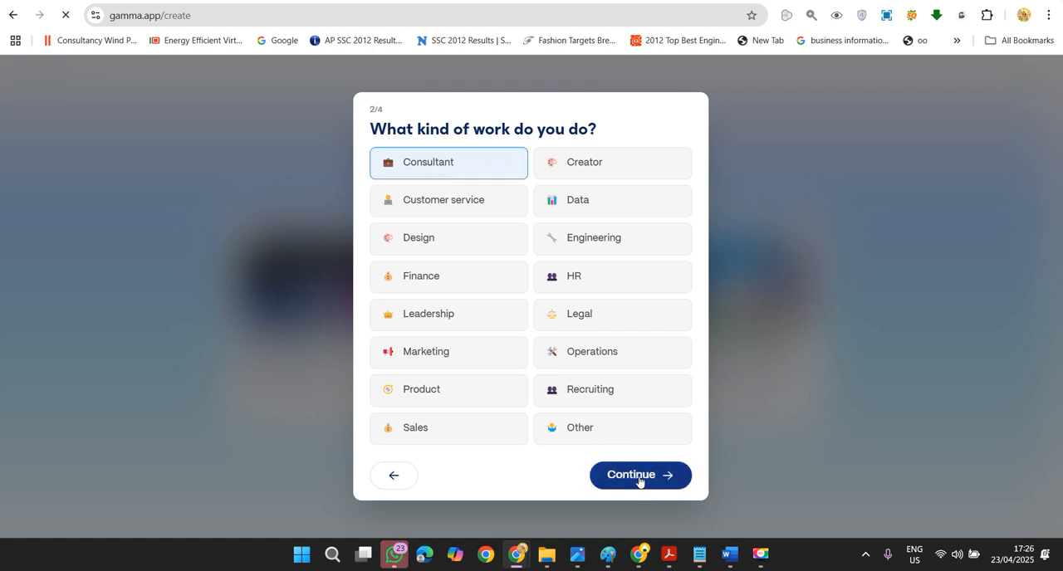
left_click(640, 475)
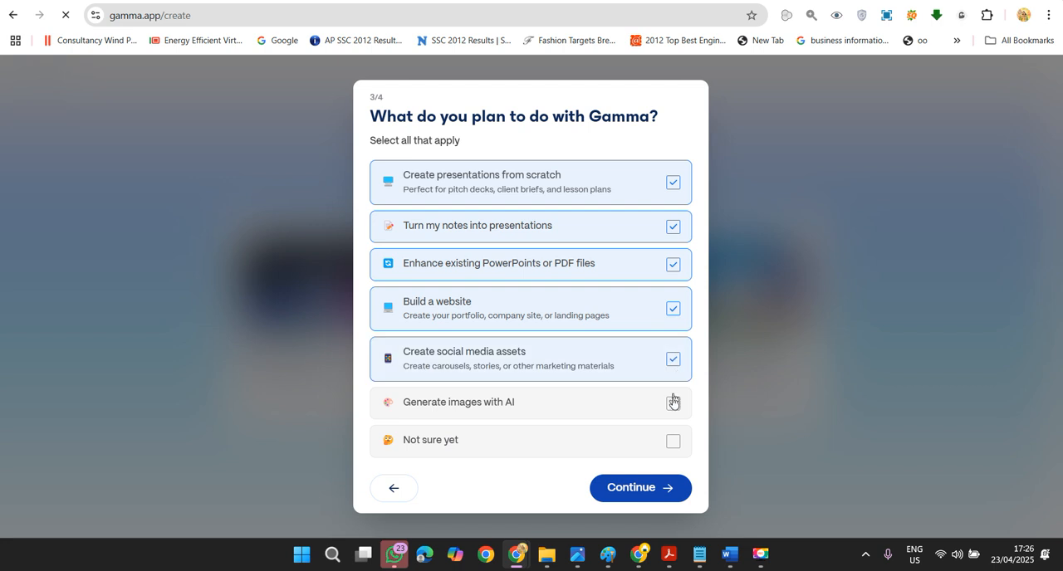
left_click(640, 488)
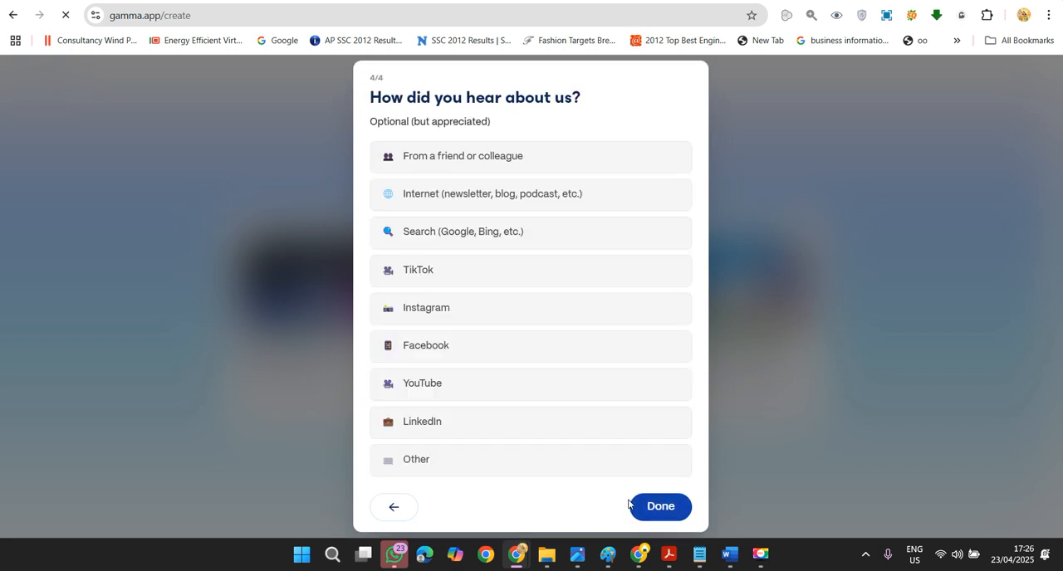
left_click(531, 309)
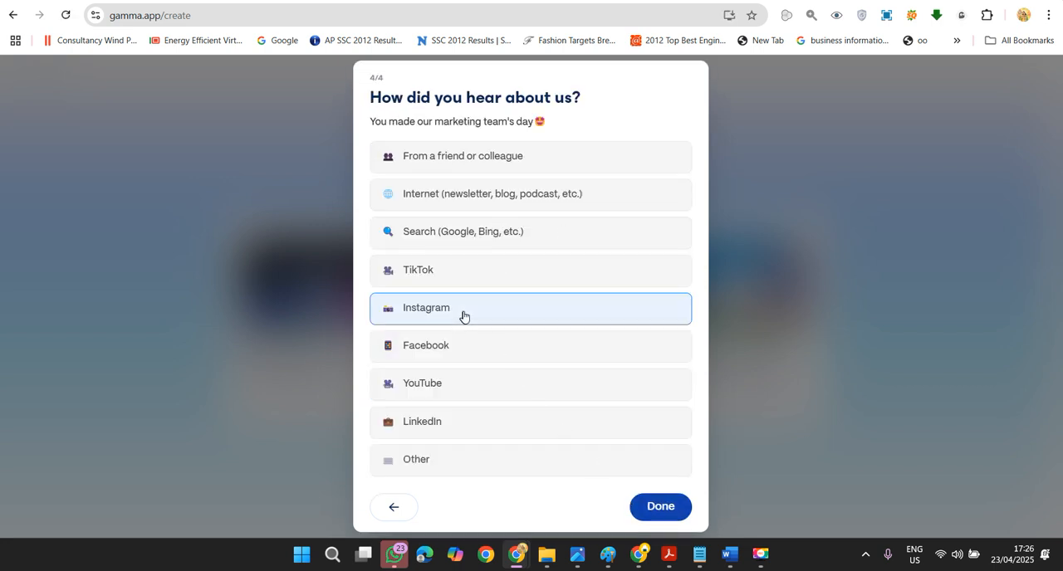
Finish the onboarding survey to reach the Create with AI page.
left_click(660, 506)
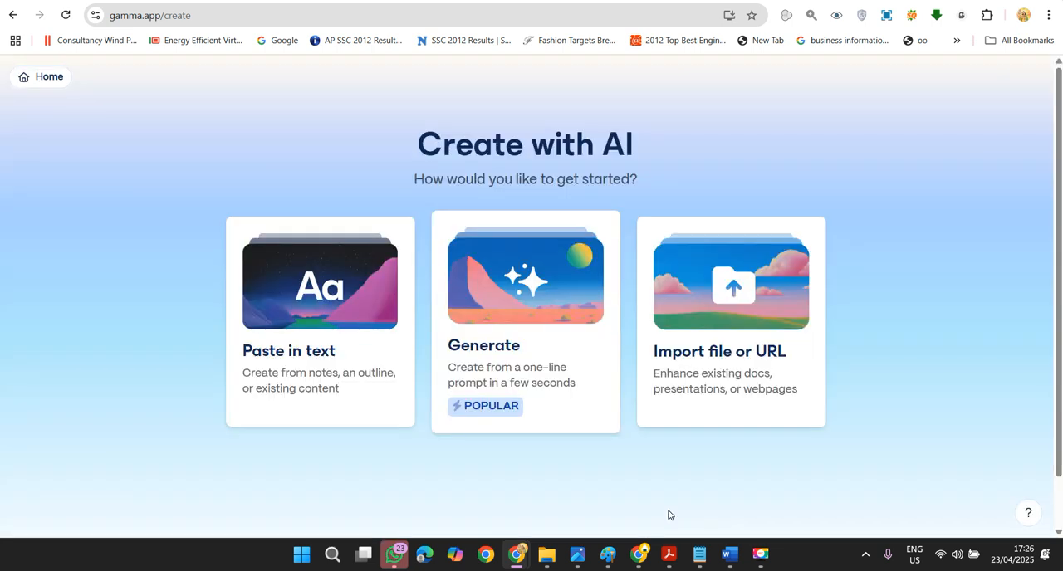
mouse_move(1008, 302)
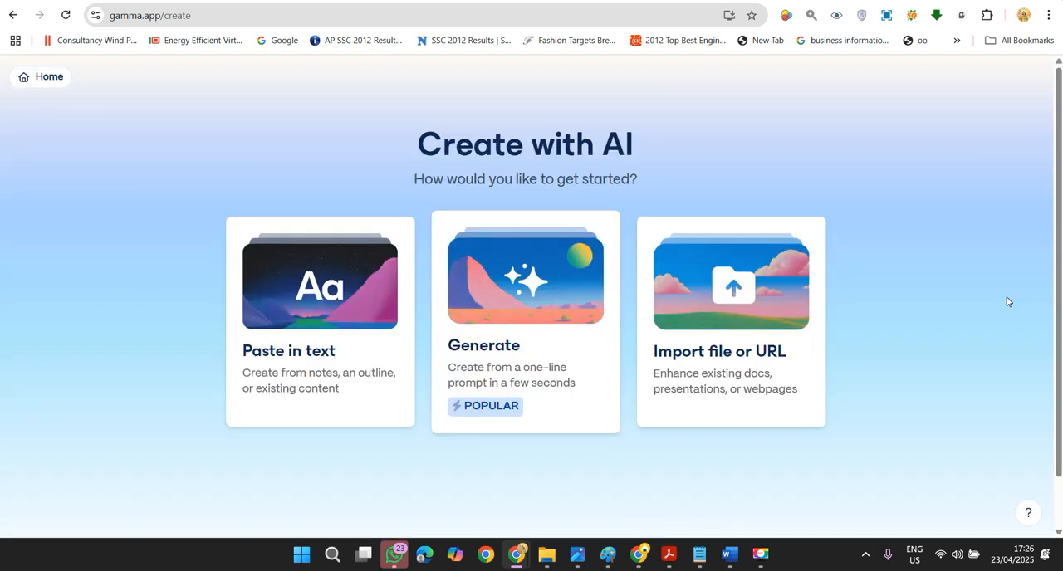
mouse_move(872, 57)
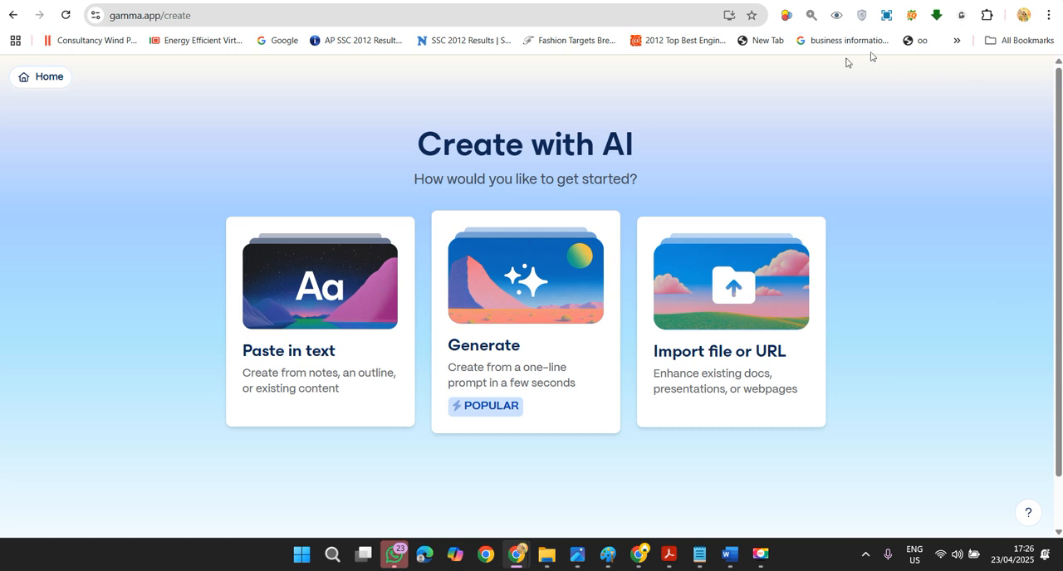
mouse_move(495, 304)
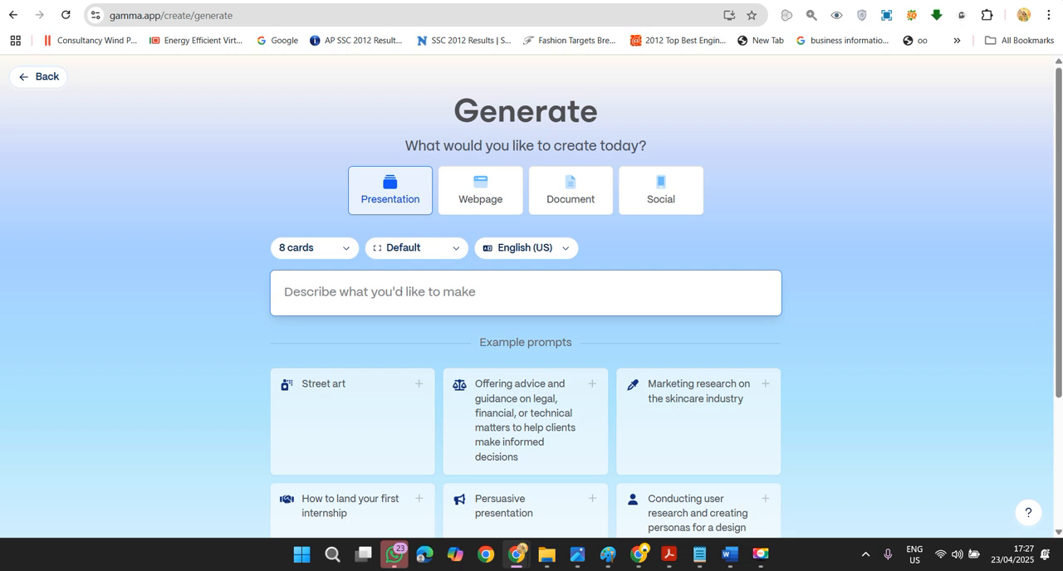
Enter the prompt 'Marketing Funnel for Instagram' and generate the 8-card outline.
type("Ma")
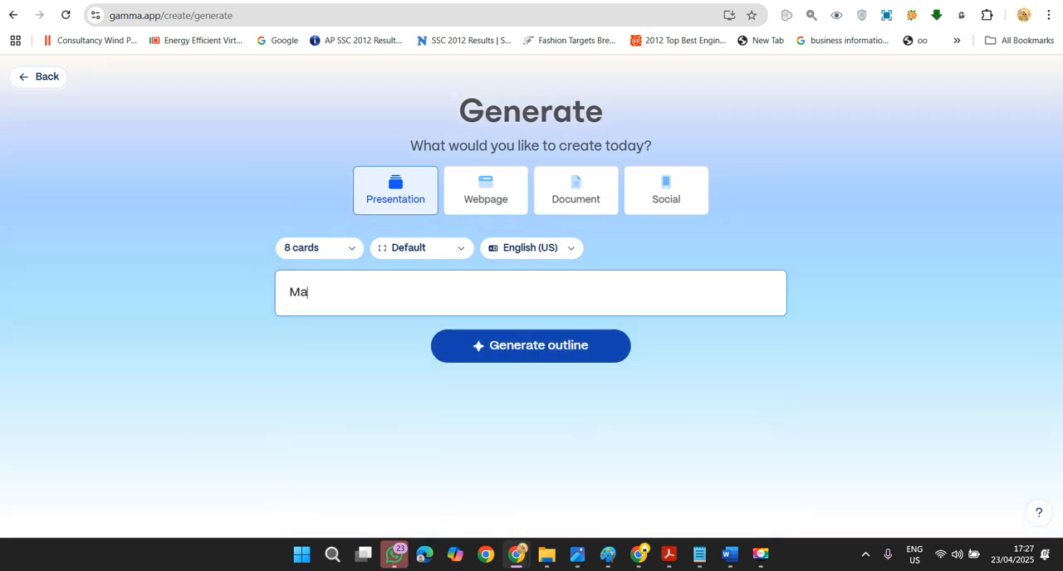
type("rketing")
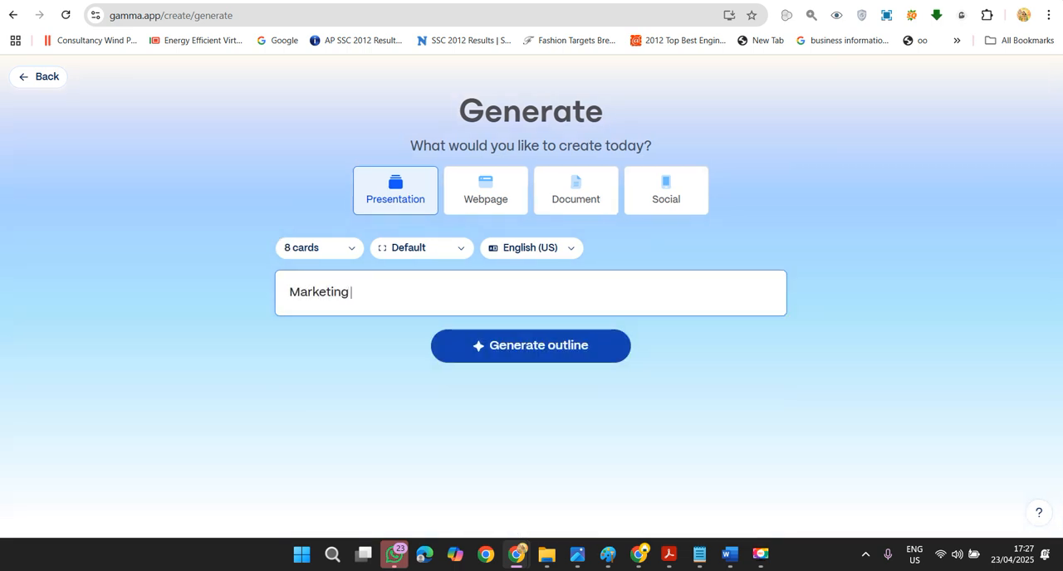
type("Funnel for")
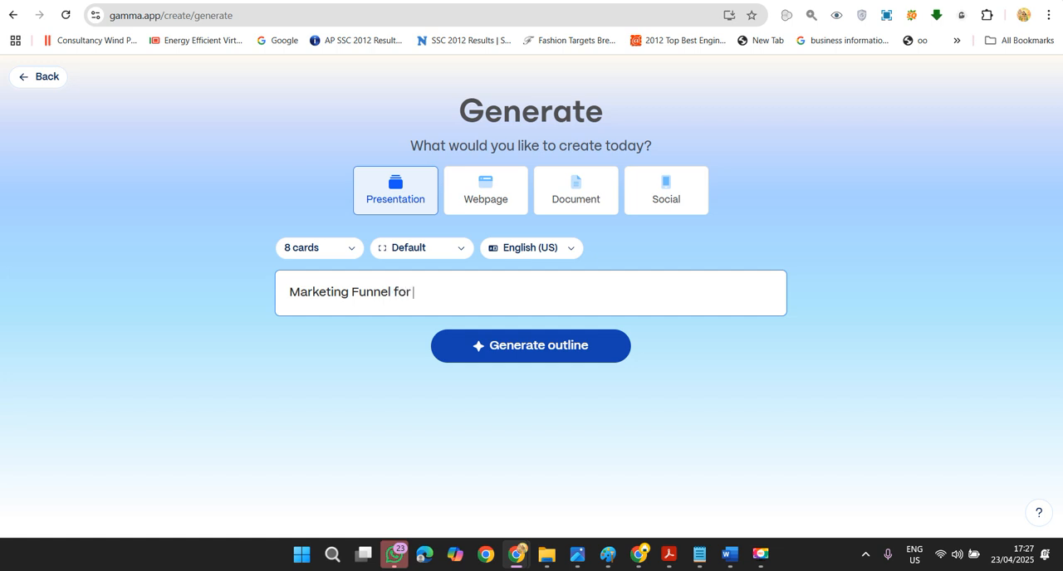
type("INstagram")
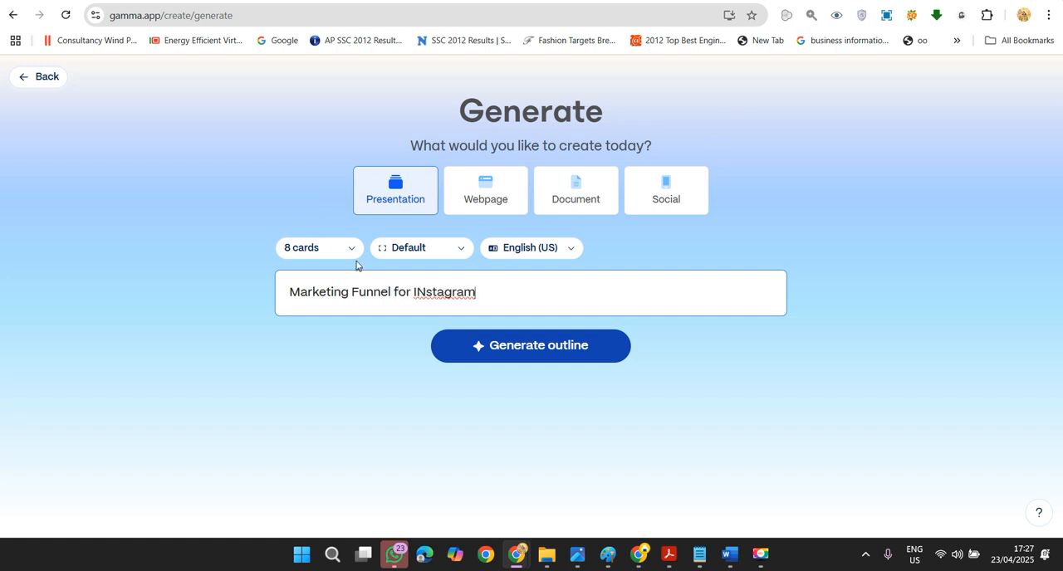
left_click(319, 248)
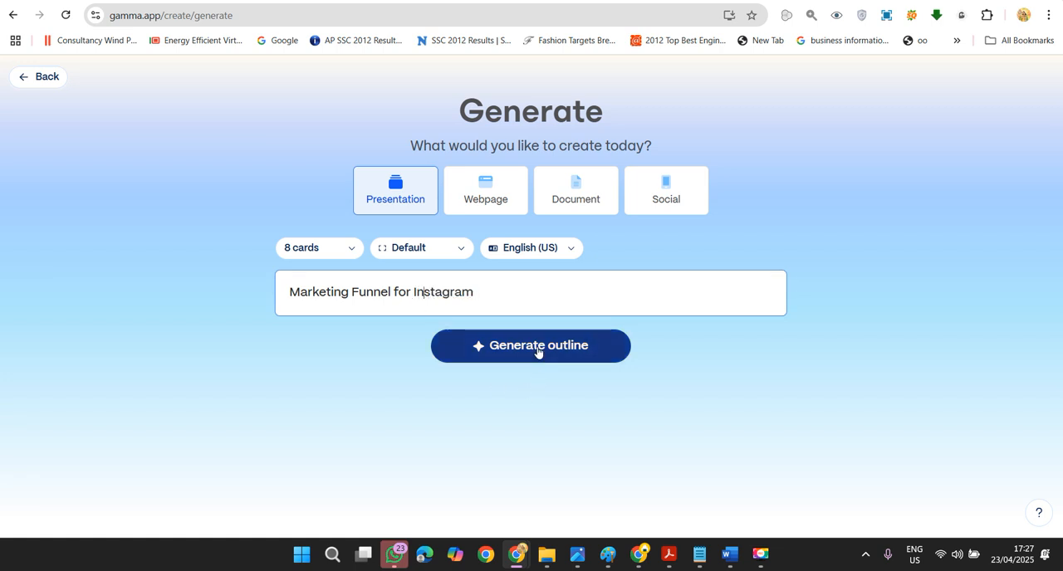
left_click(530, 346)
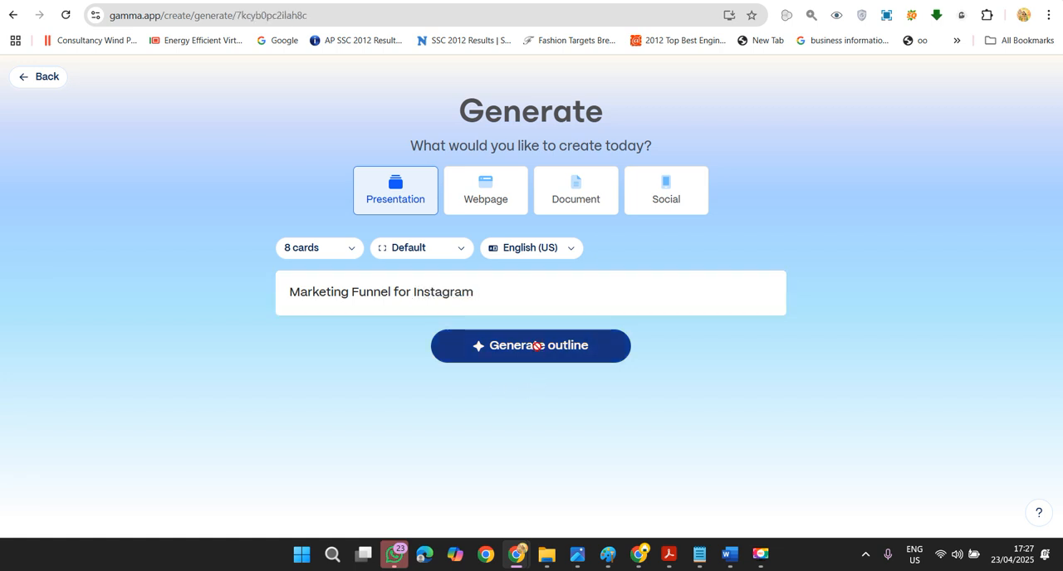
Review the outline, keep the Dune theme, set image source to Stock photos and generate.
left_click(530, 346)
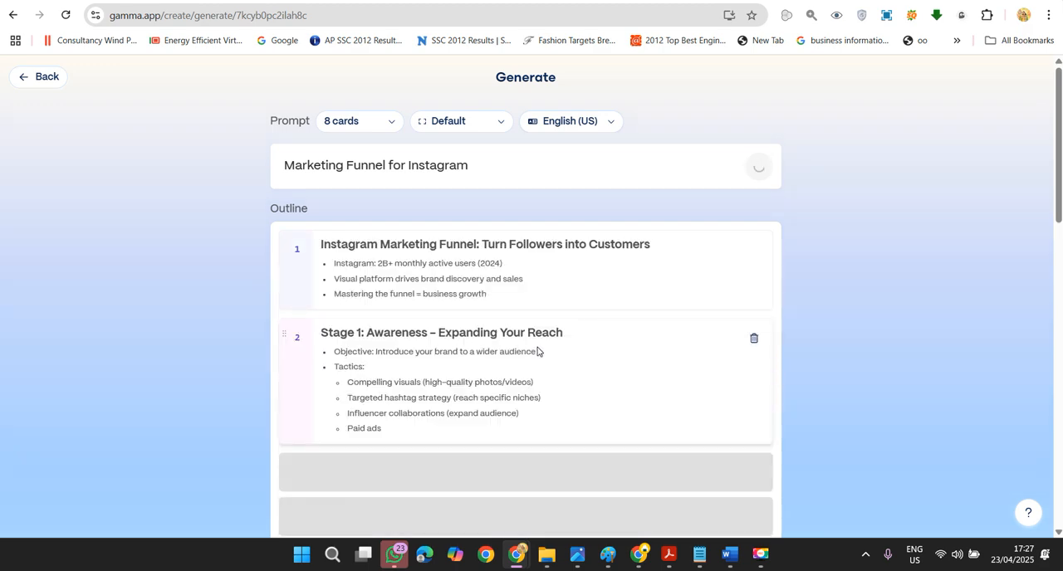
scroll("down", 3)
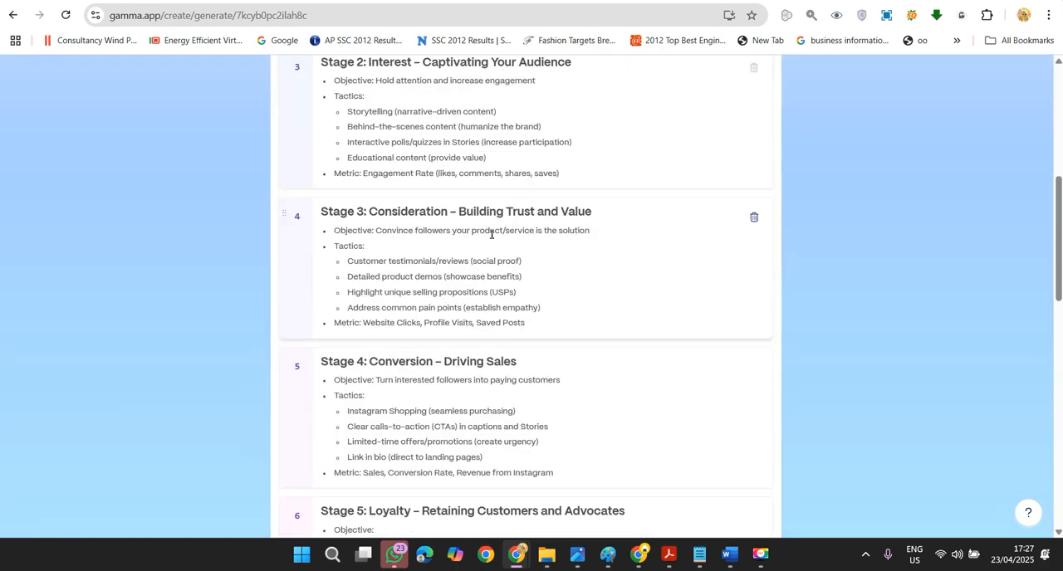
scroll("up", 3)
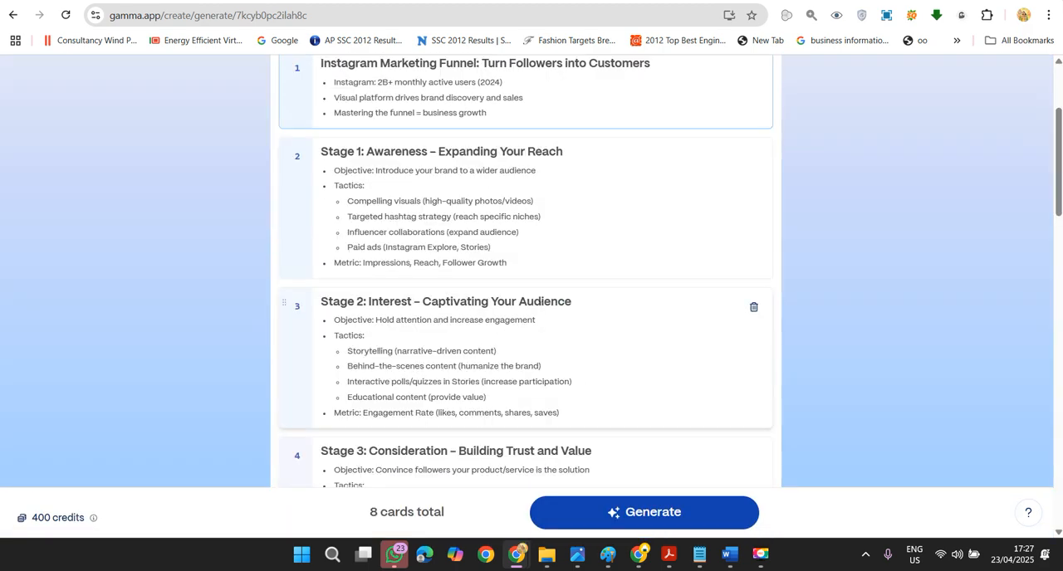
scroll("down", 3)
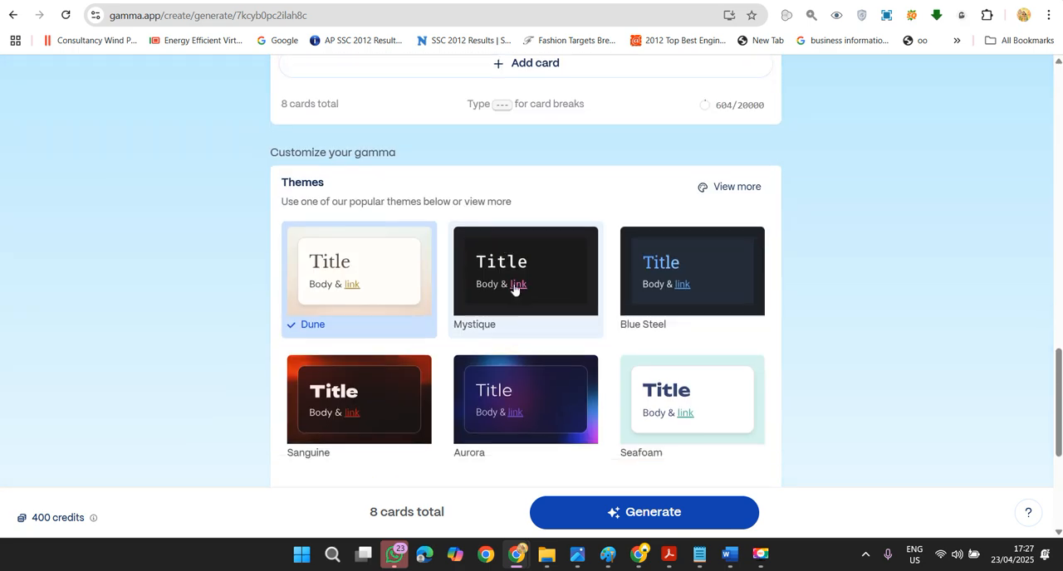
scroll("down", 3)
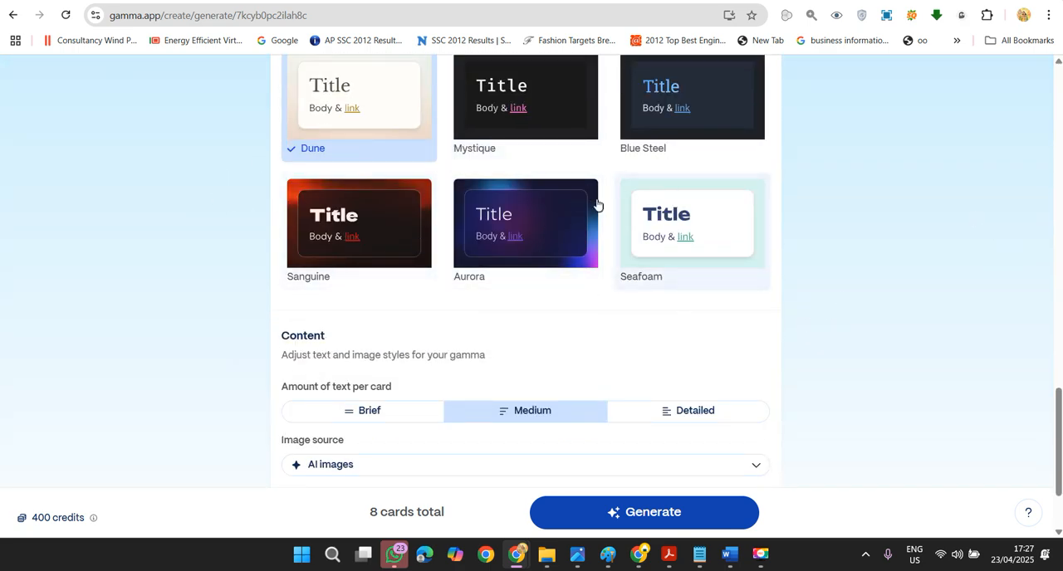
scroll("down", 3)
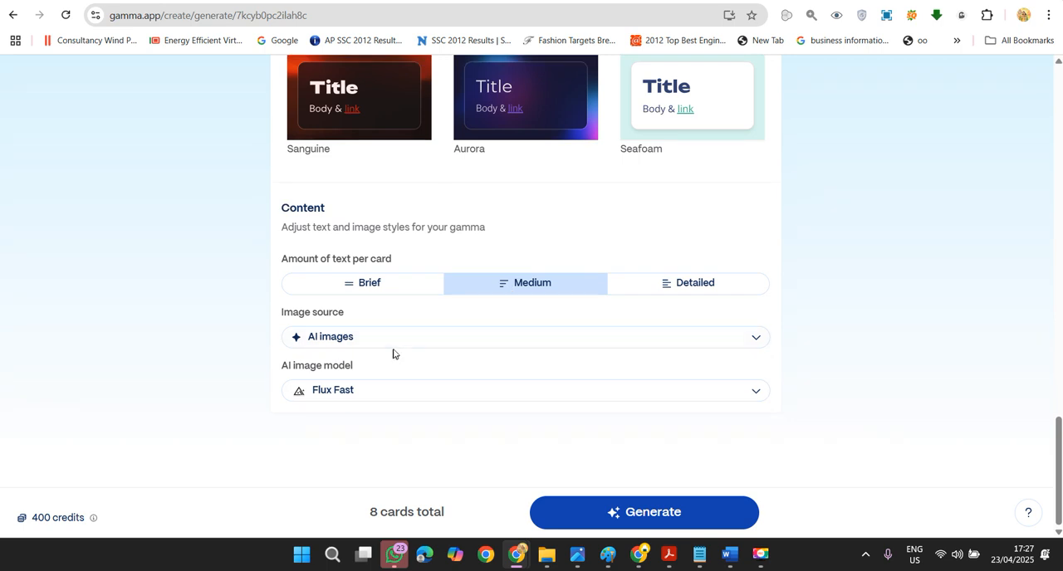
left_click(525, 337)
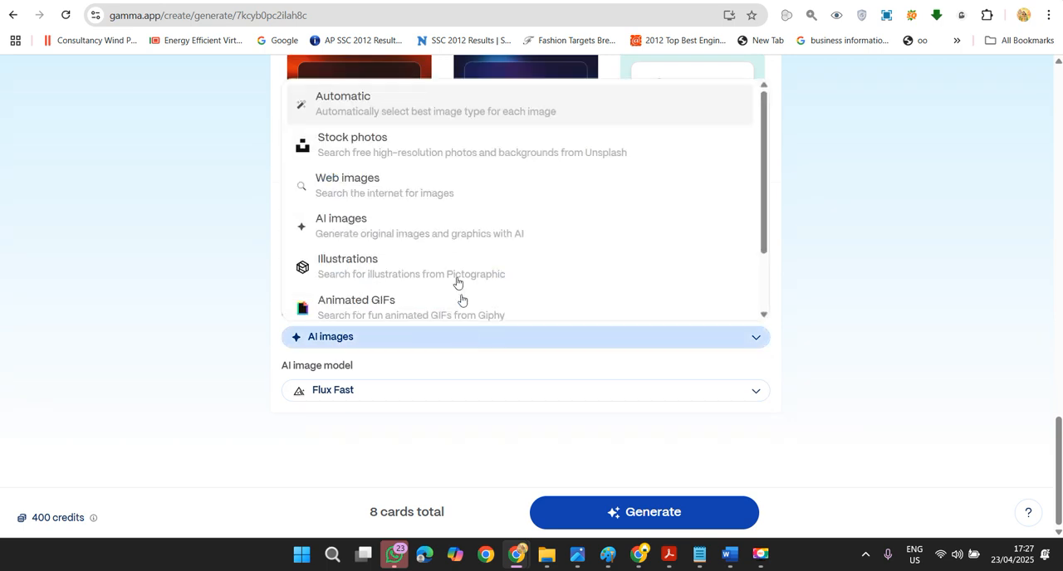
left_click(352, 143)
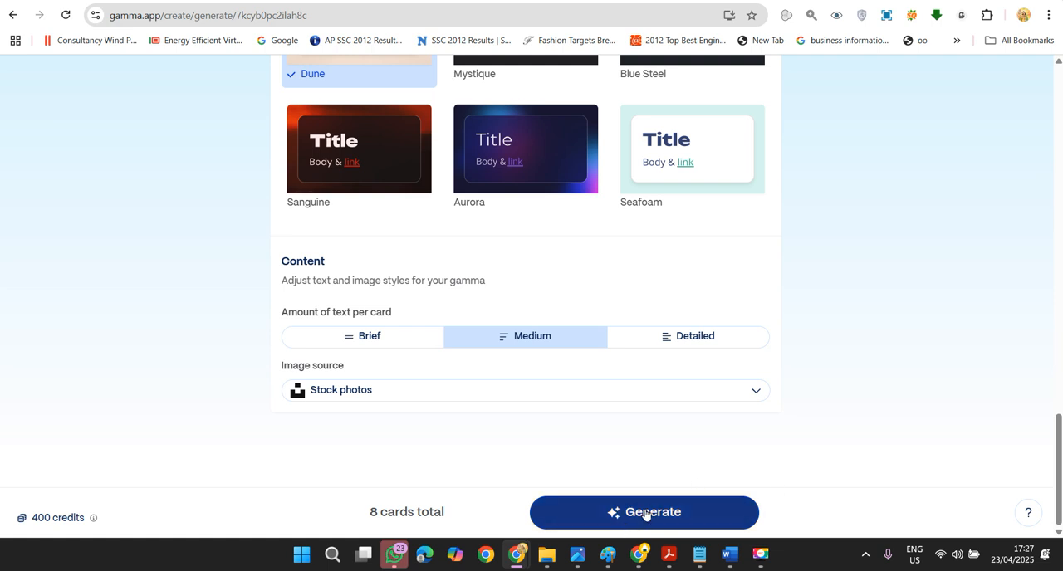
left_click(645, 512)
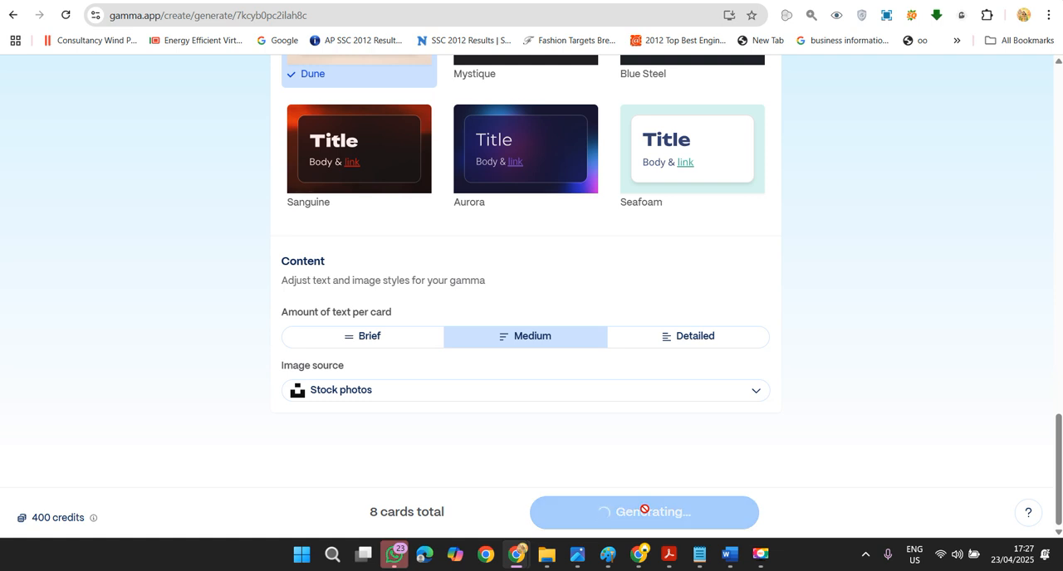
Let Gamma generate the cards, scrolling through them as they appear.
left_click(644, 512)
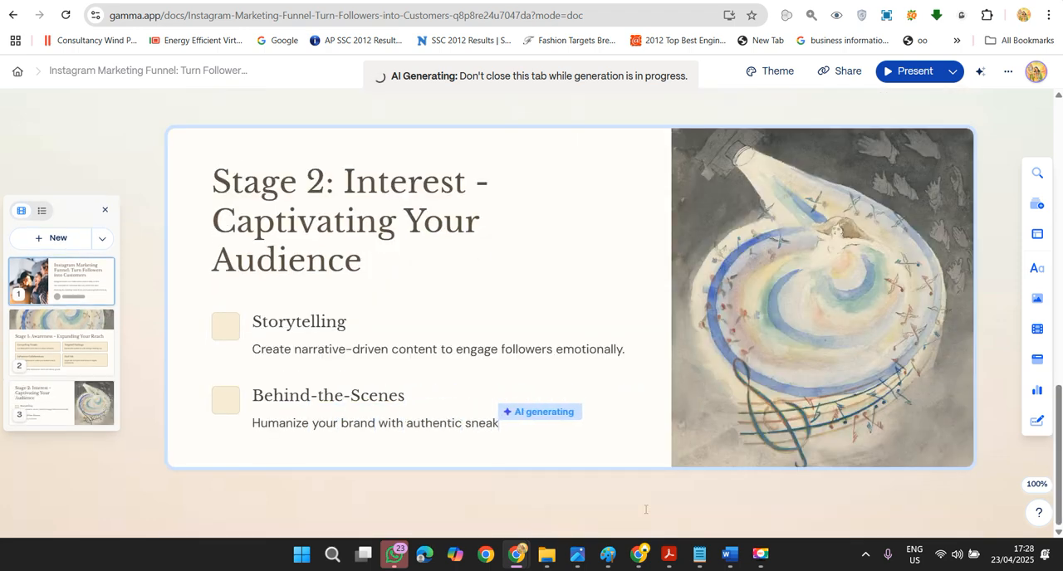
scroll("down", 3)
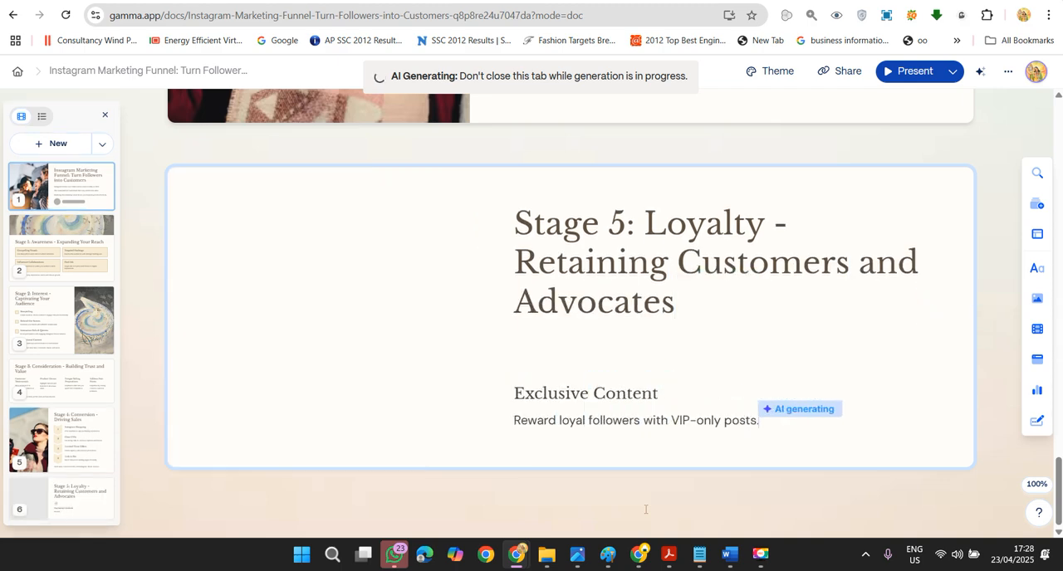
scroll("down", 3)
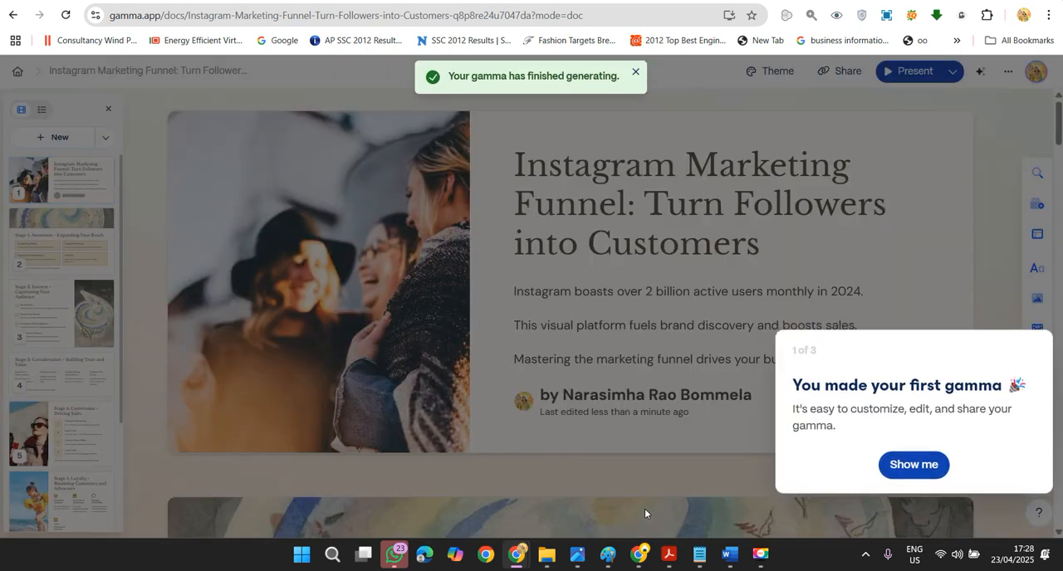
Step through the welcome tips tour and scroll down to the Stage 1: Awareness card.
left_click(913, 465)
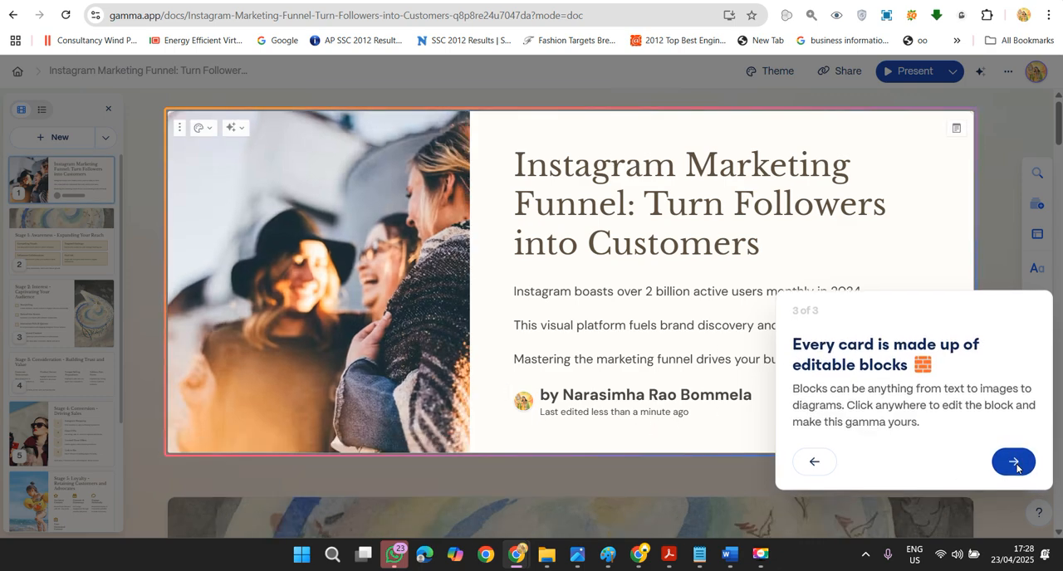
left_click(1013, 462)
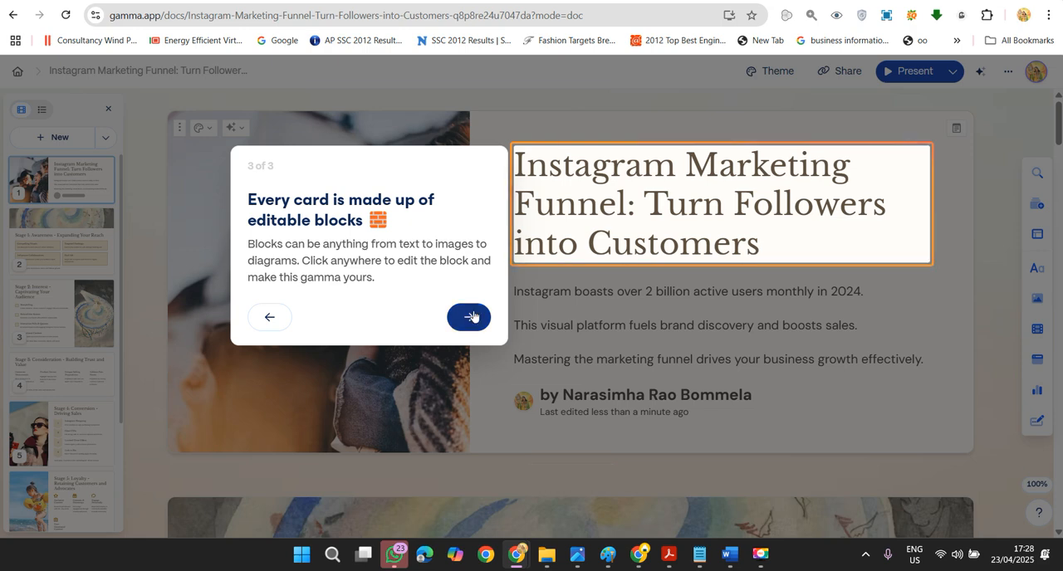
left_click(468, 317)
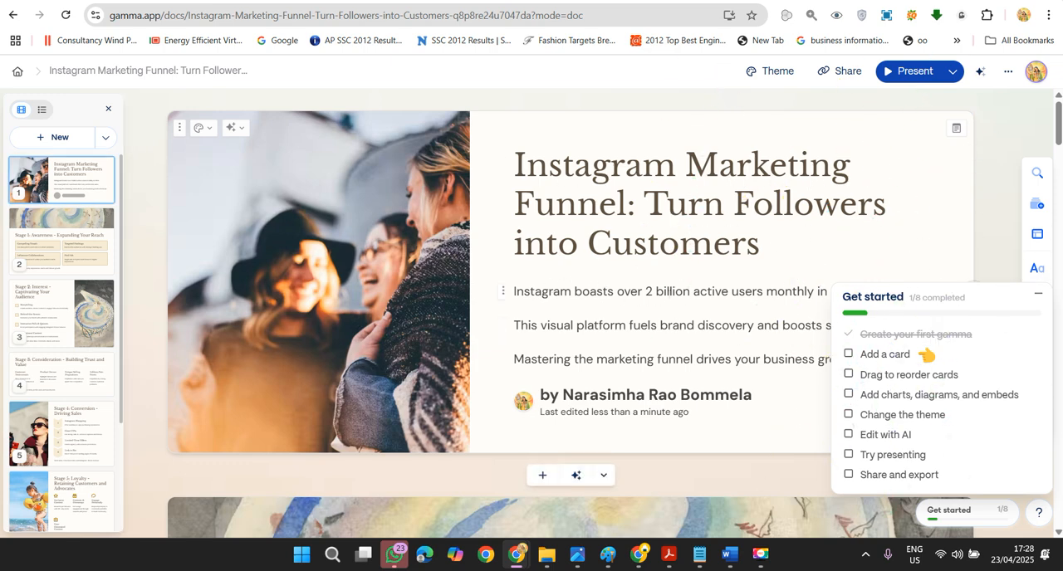
scroll("down", 3)
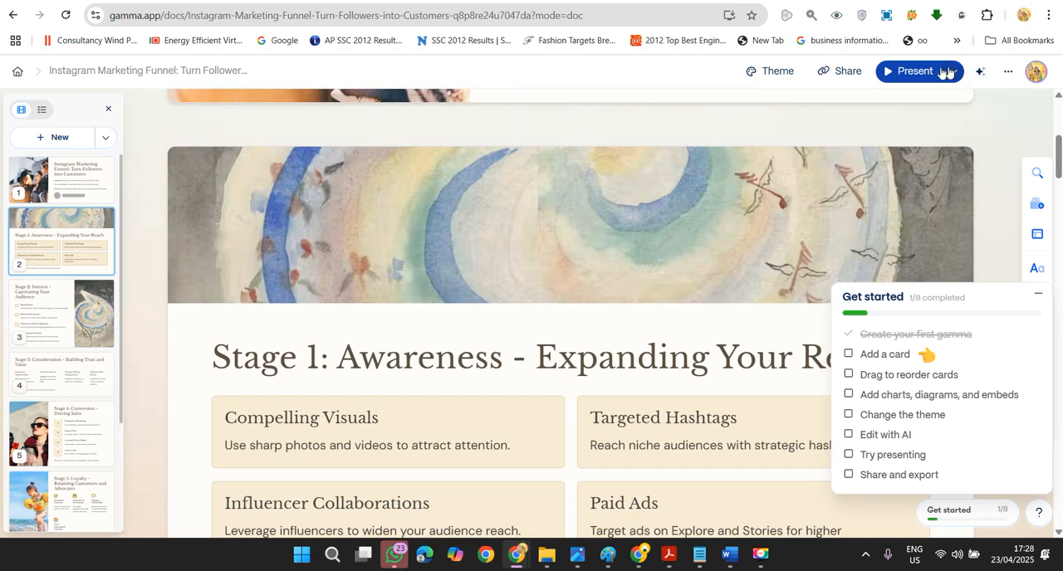
Present the deck full-screen and advance to the Key Takeaways card.
left_click(913, 70)
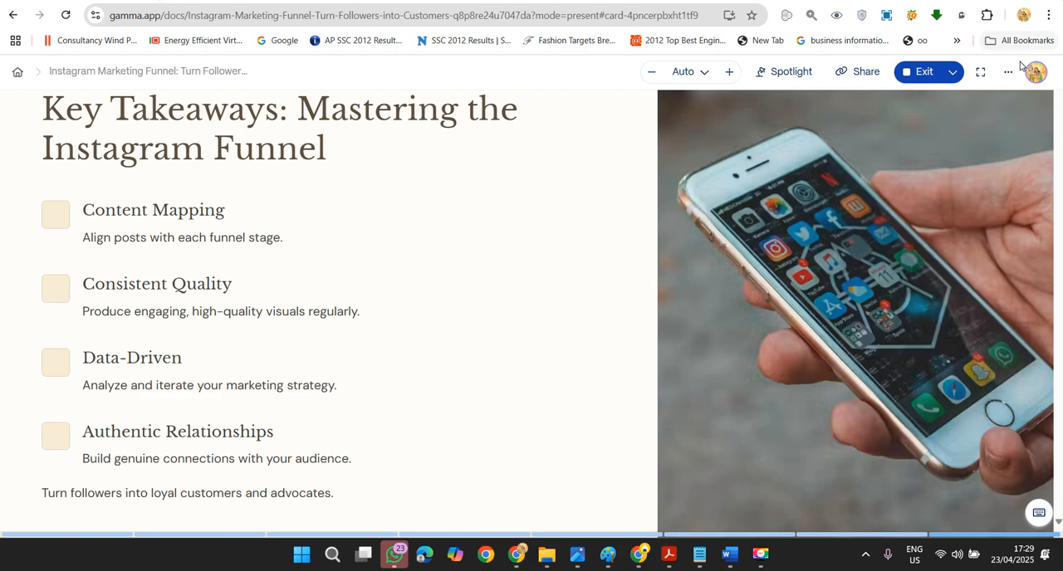
Export the presentation to PowerPoint and download the .pptx file.
left_click(1009, 72)
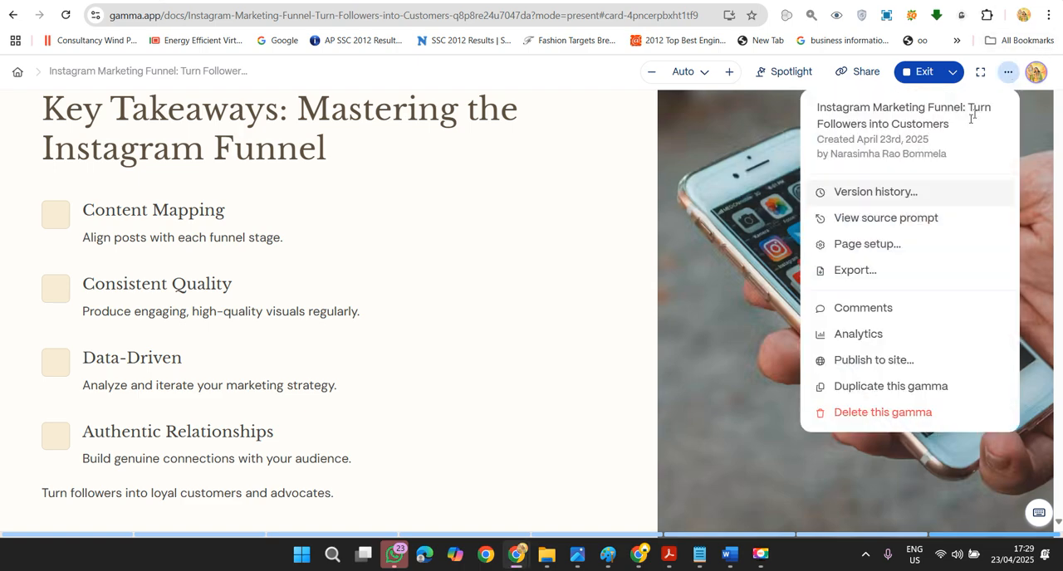
left_click(854, 270)
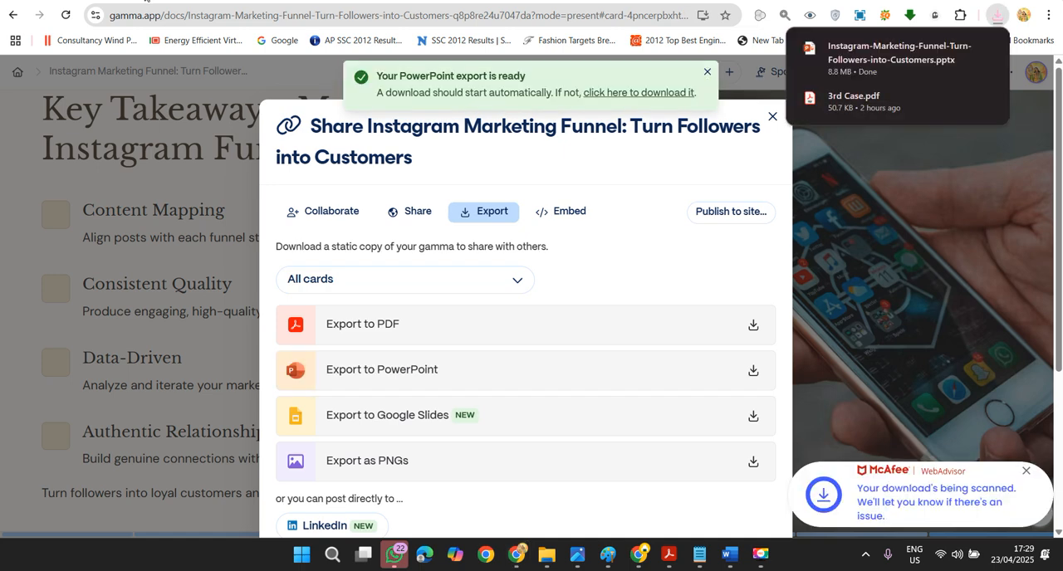
mouse_move(887, 53)
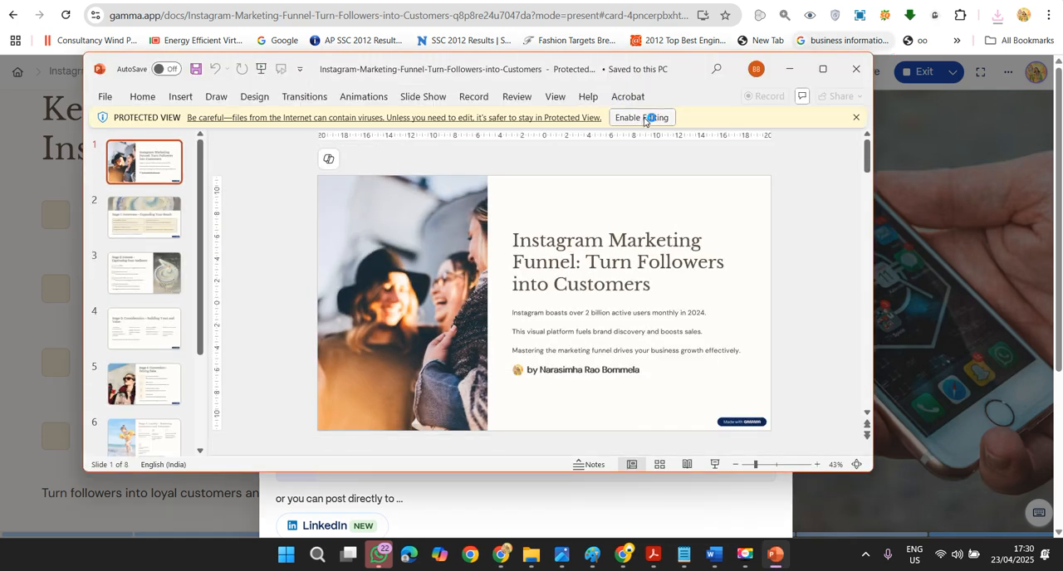
Enable editing of the exported deck and review the Loyalty and Key Takeaways slides.
left_click(641, 116)
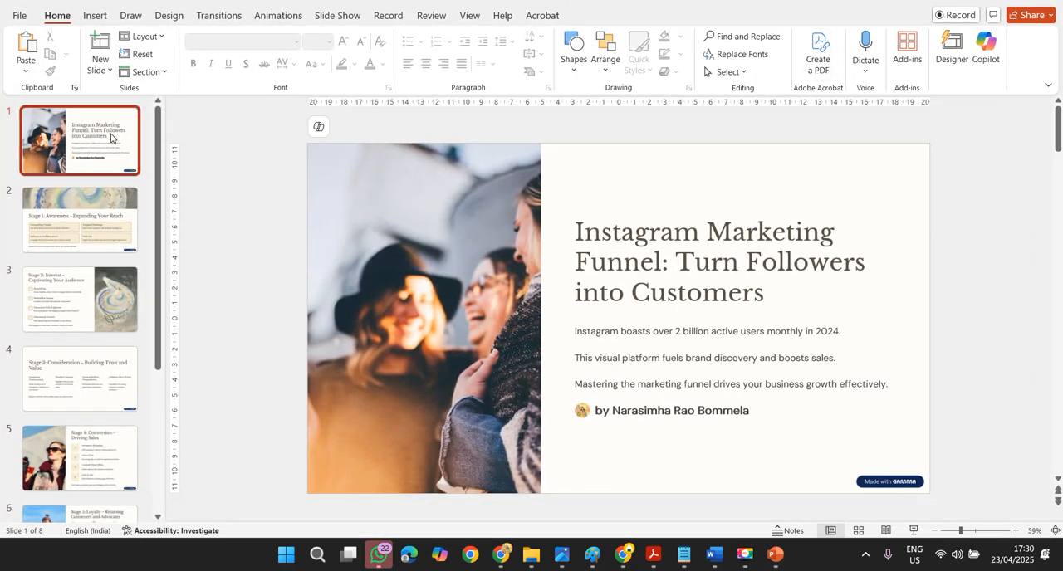
left_click(80, 220)
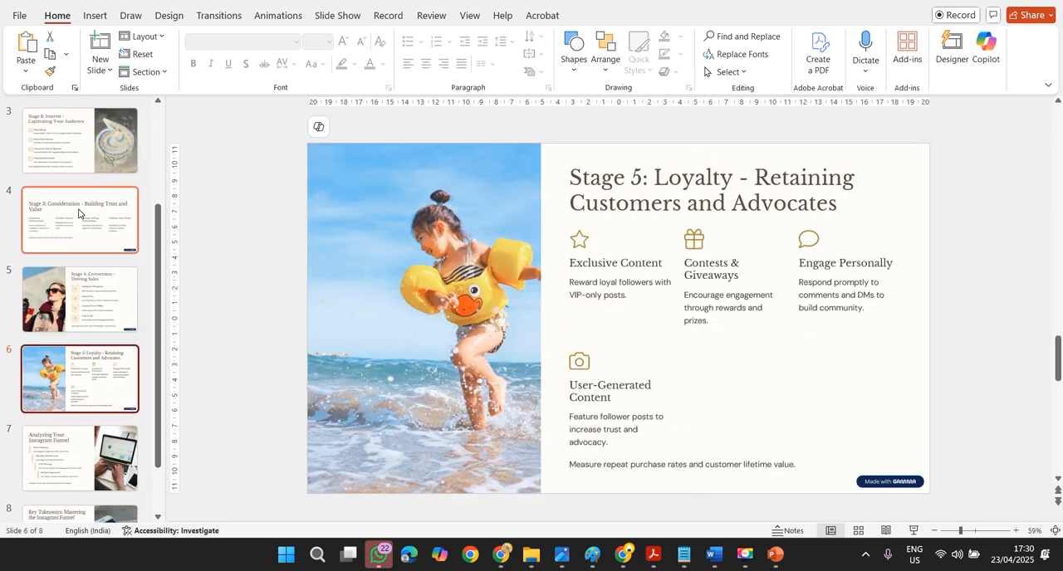
left_click(79, 467)
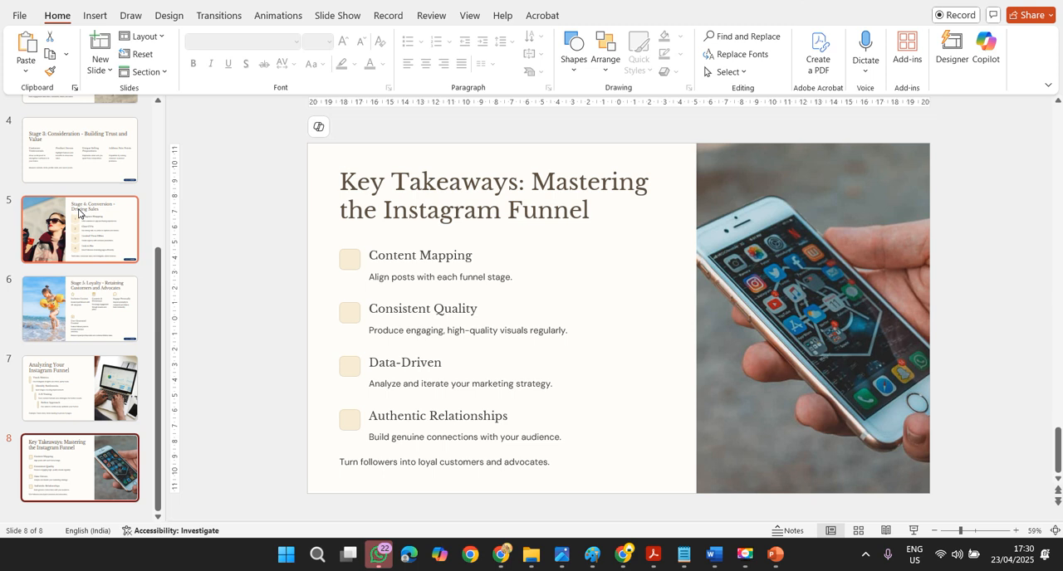